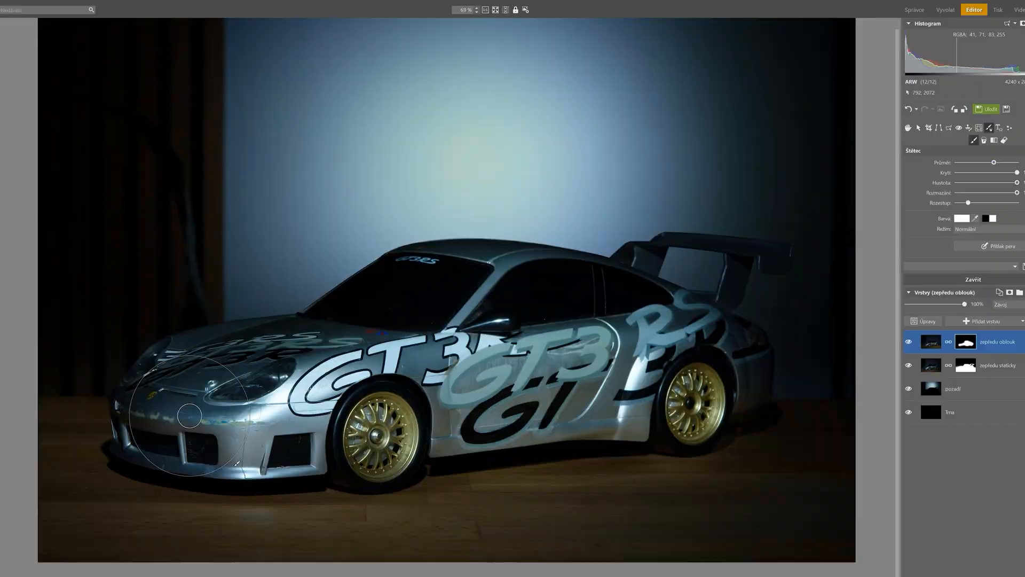
- Activate the Crop and Rotate tool on the motorcycle photo IMG 1454.jpg in Develop
click(959, 40)
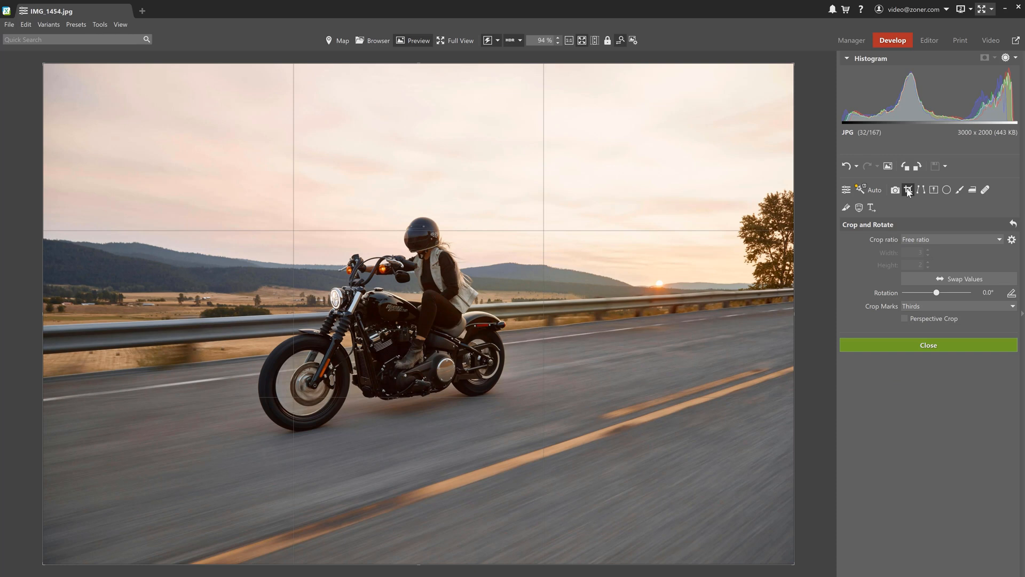
mouse_move(913, 221)
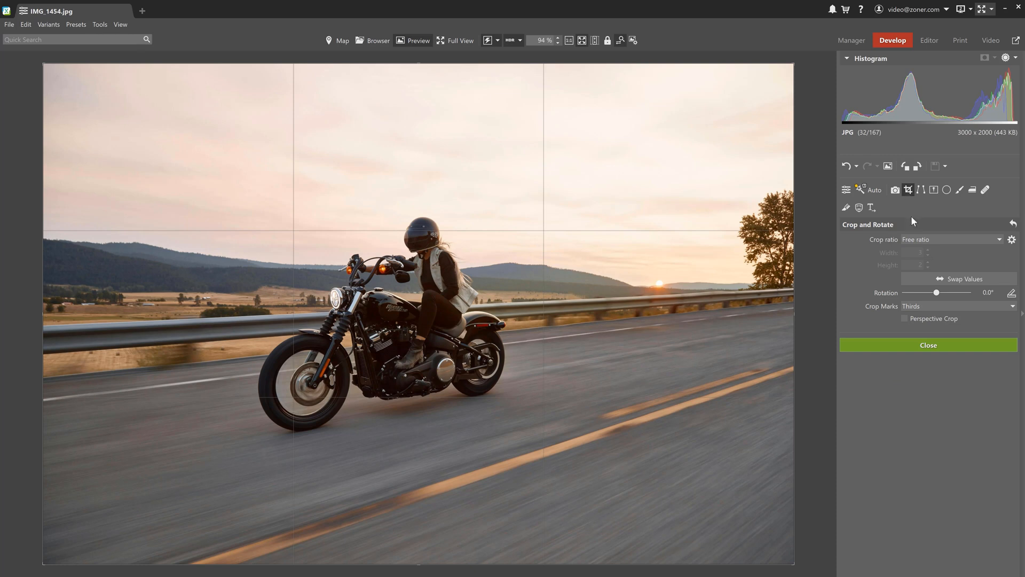
- Set the crop ratio to Fixed Aspect with width 4 and height 2
click(949, 239)
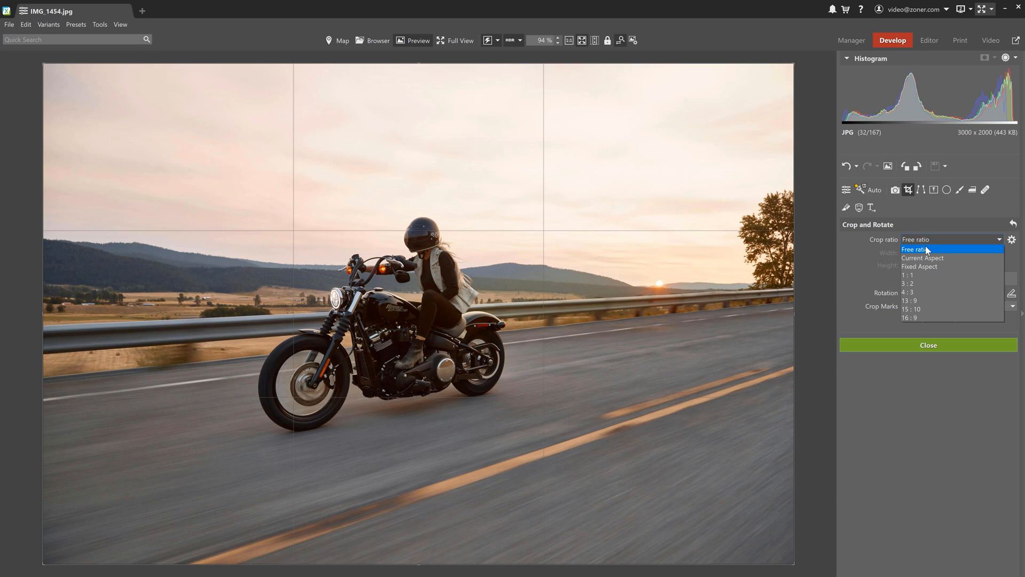
mouse_move(927, 283)
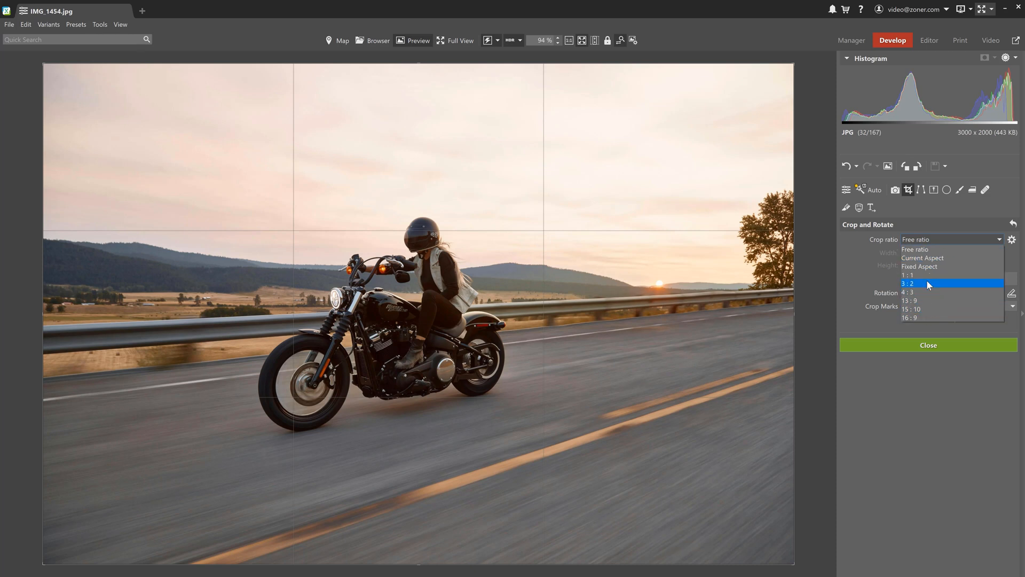
mouse_move(927, 267)
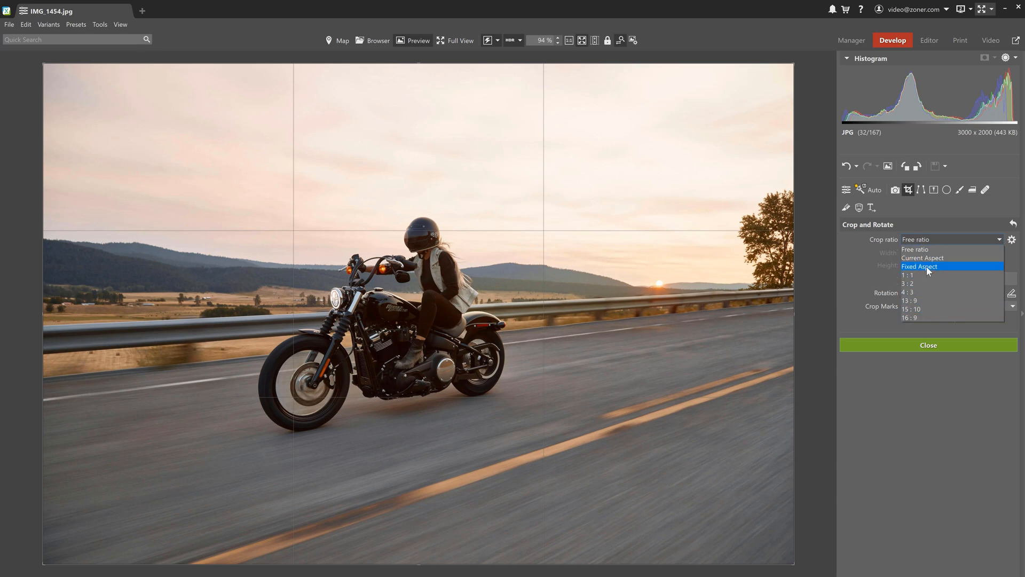
click(920, 266)
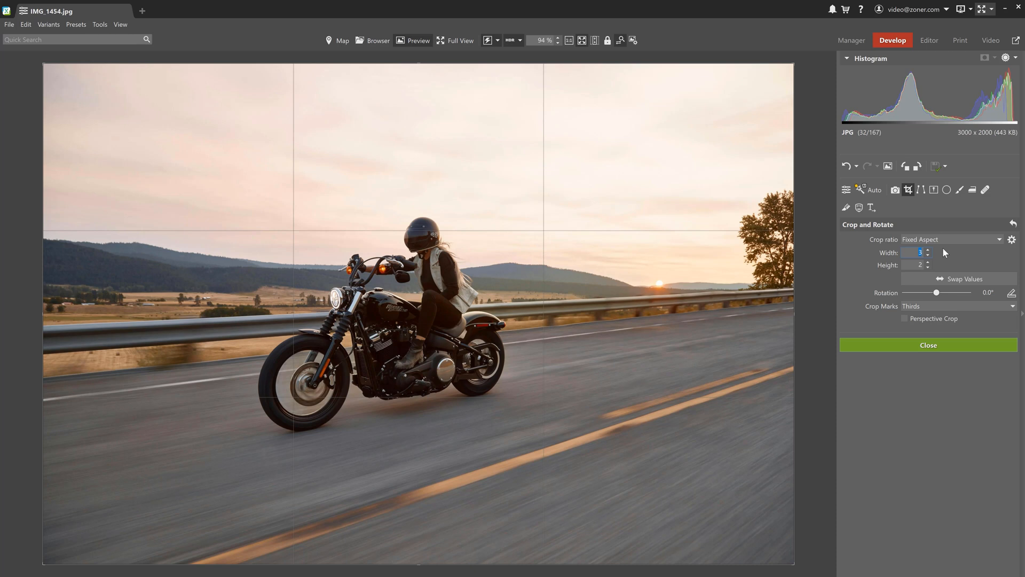
click(927, 250)
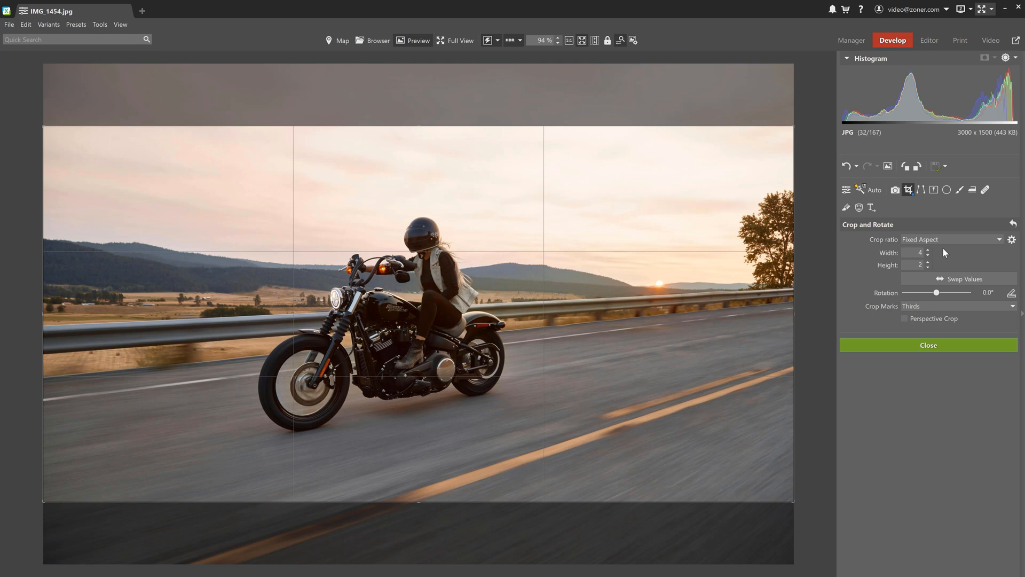
- Choose the 40 × 30 cm landscape print size in Print, then return to Develop
click(960, 39)
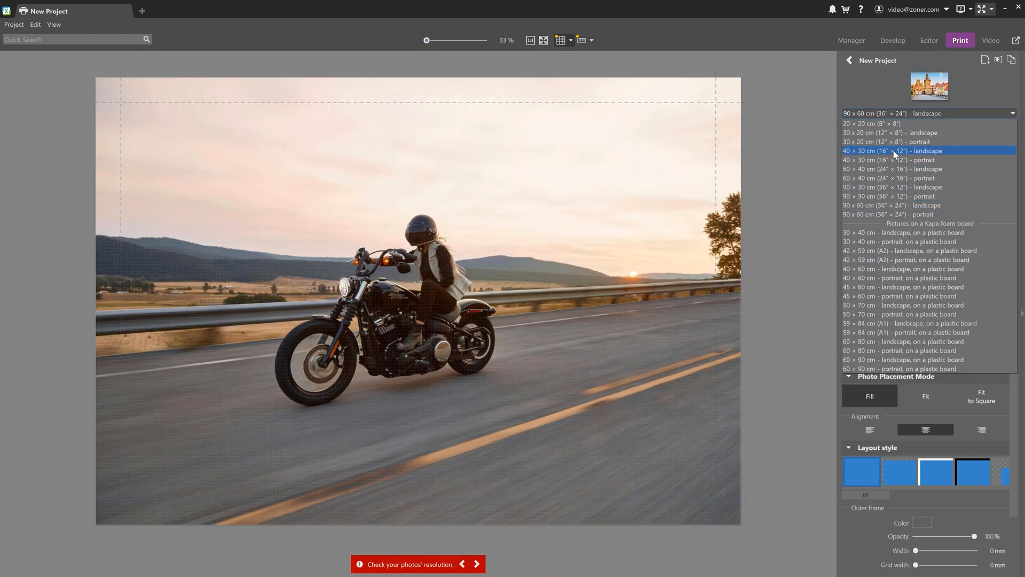
click(889, 151)
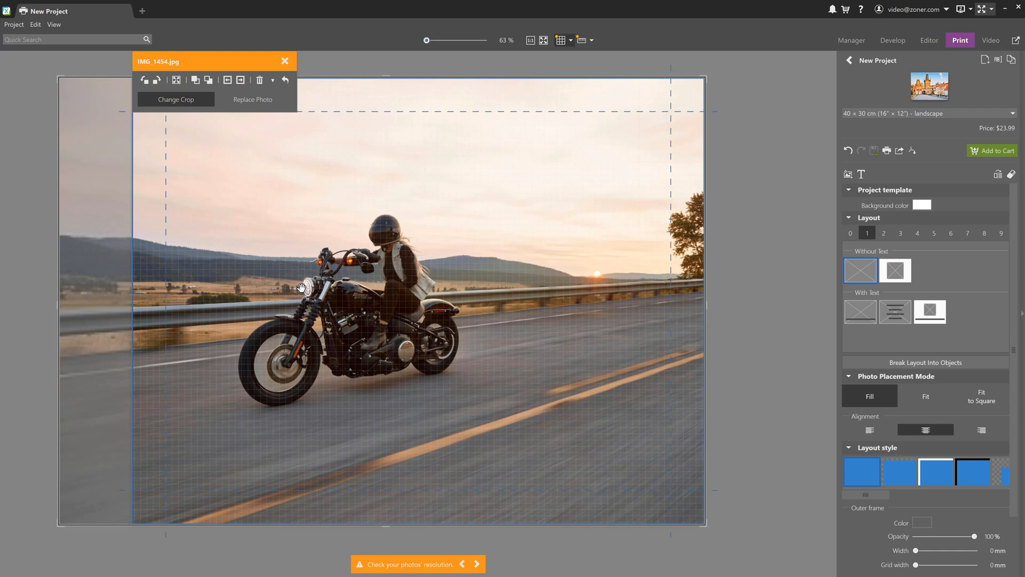
click(892, 41)
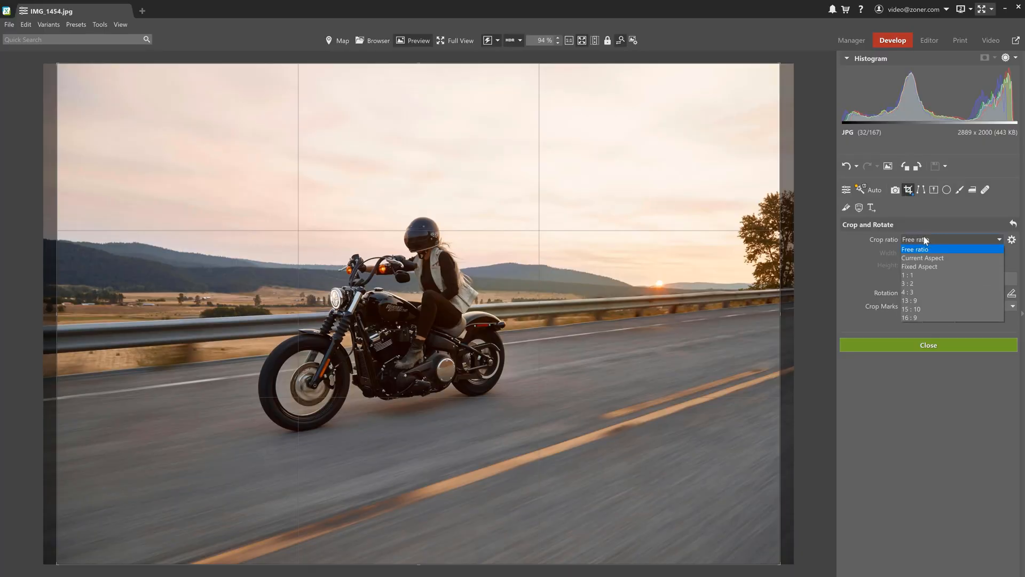
- Set the crop to Fixed Aspect 235:100, entering 100 as the height
click(919, 266)
text(235)
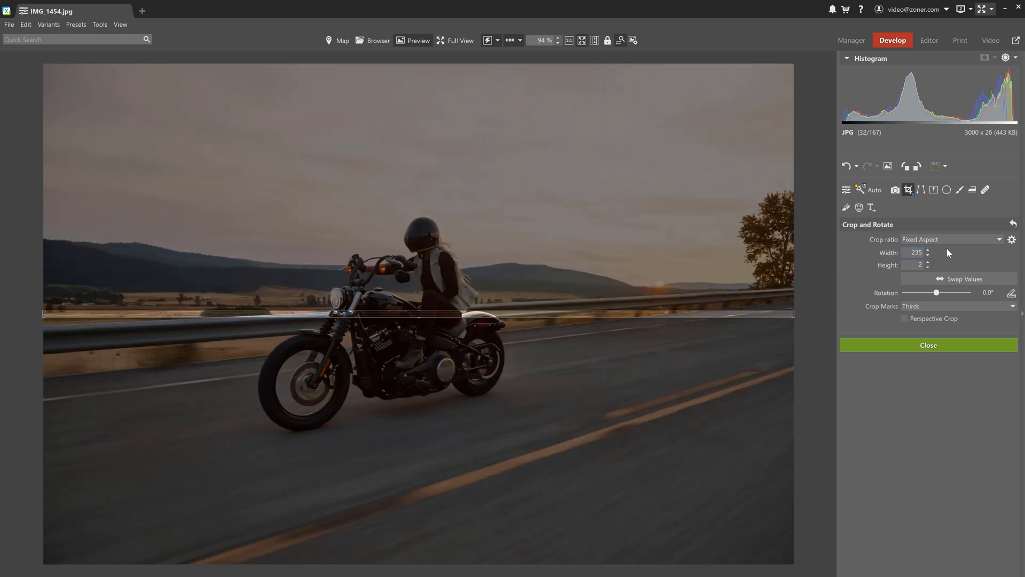
text(100)
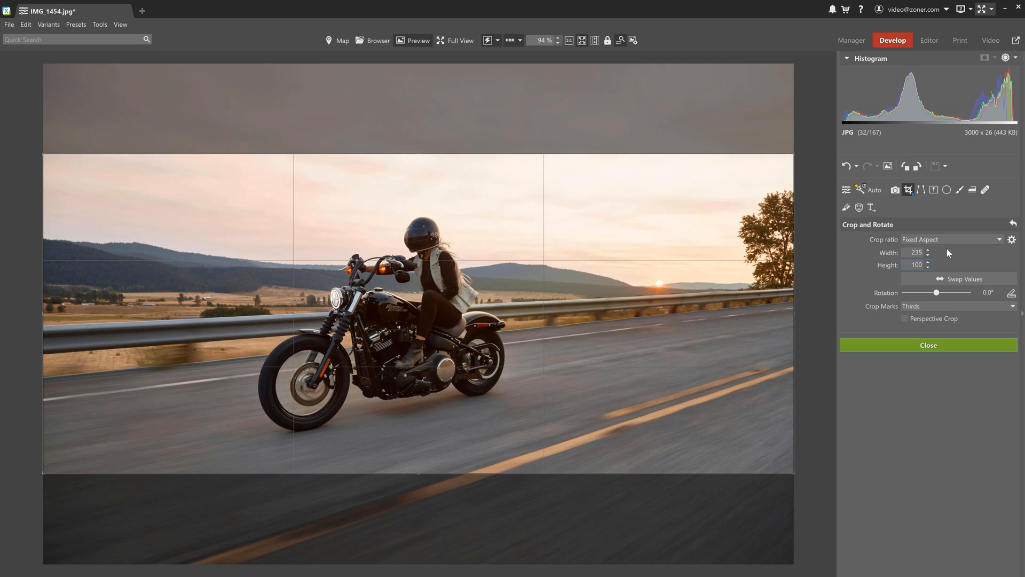